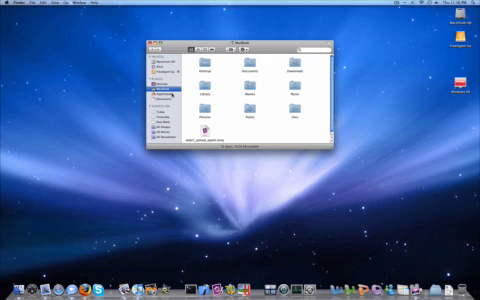
# Launch Parallels Desktop from Finder with the suspended Windows XP virtual machine window
pyautogui.click(154, 92)
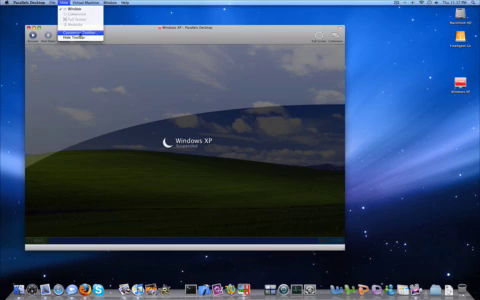
# Review View > Customize Toolbar and confirm it with Done, before resuming Windows XP
pyautogui.click(77, 33)
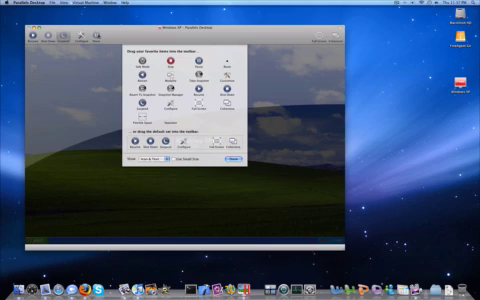
pyautogui.click(228, 159)
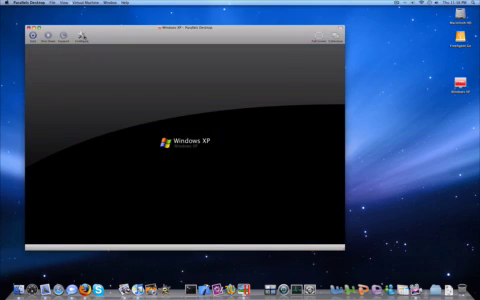
# View the VM configuration's General, Startup and Shutdown, and Optimization pages
pyautogui.click(86, 36)
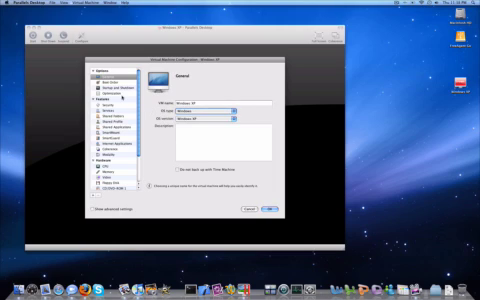
pyautogui.click(110, 85)
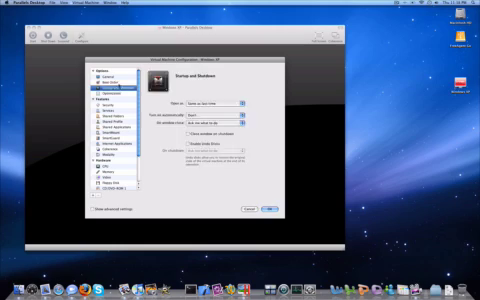
pyautogui.click(103, 86)
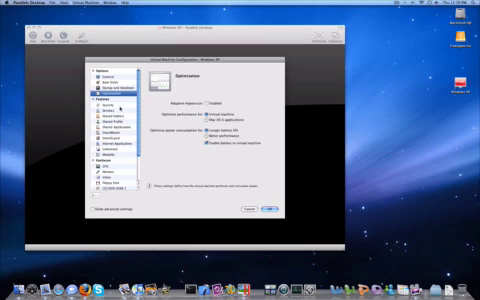
# Browse the Shared Folders, Shared Profile, SmartMount and Coherence configuration pages
pyautogui.click(104, 114)
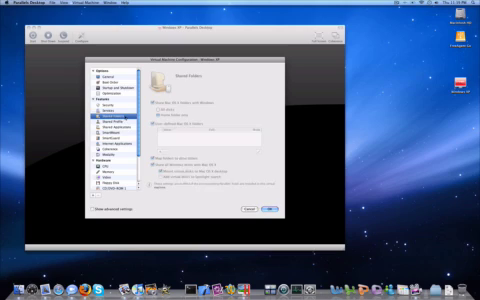
pyautogui.click(116, 127)
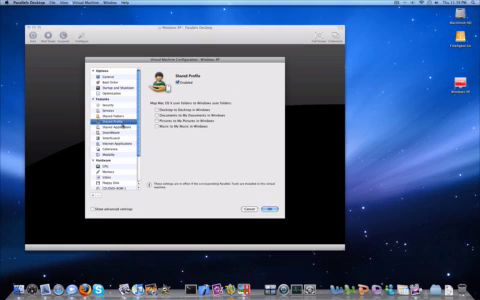
pyautogui.click(110, 126)
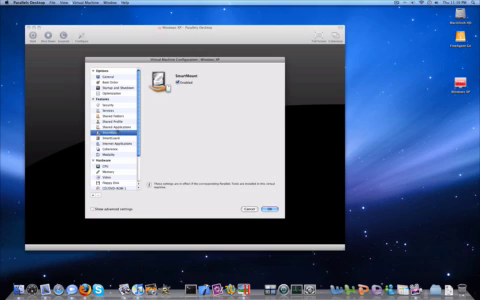
pyautogui.click(118, 150)
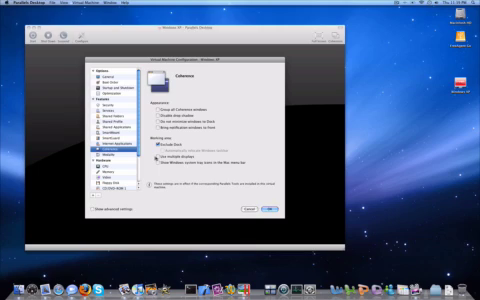
# Show the Hardware Memory page with 512 MB of main memory allocated
pyautogui.click(154, 157)
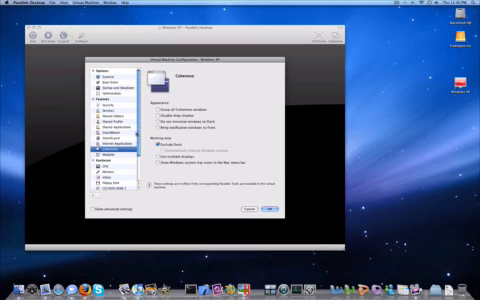
pyautogui.click(100, 154)
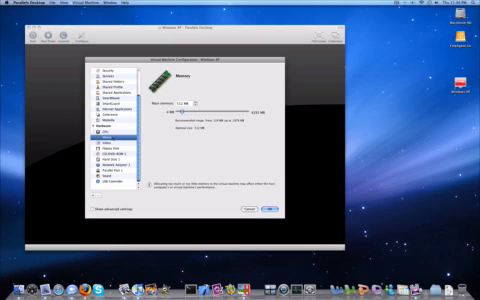
# Review the video memory, floppy disk, CD/DVD-ROM 1 and Hard Disk 1 settings
pyautogui.click(120, 132)
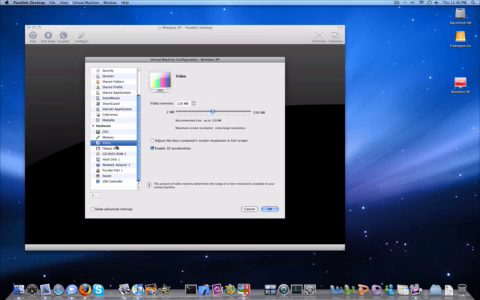
pyautogui.click(95, 146)
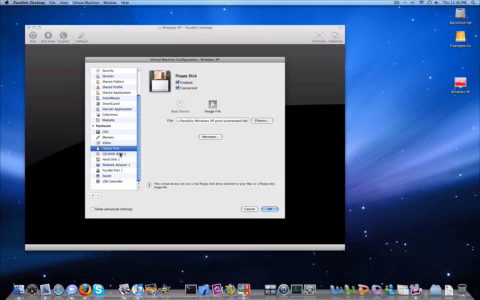
pyautogui.click(108, 153)
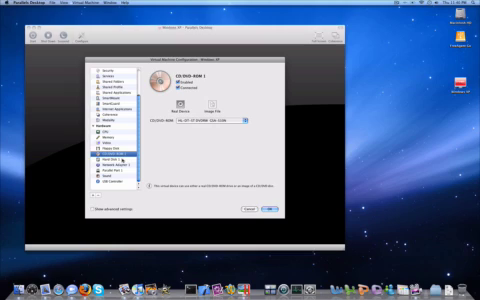
pyautogui.click(100, 155)
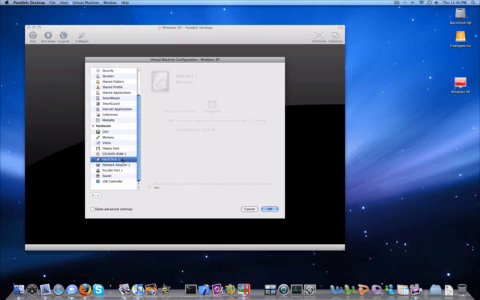
# Review Network Adapter 1 and the Optimization options, then leave the configuration
pyautogui.click(105, 160)
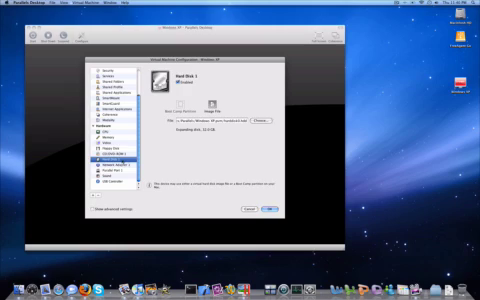
pyautogui.click(115, 160)
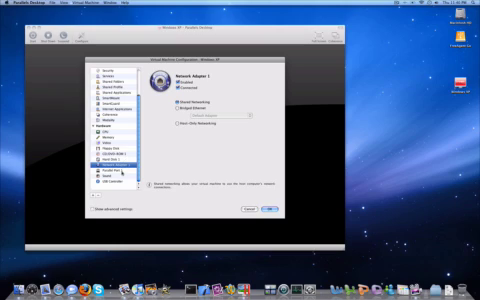
pyautogui.click(108, 170)
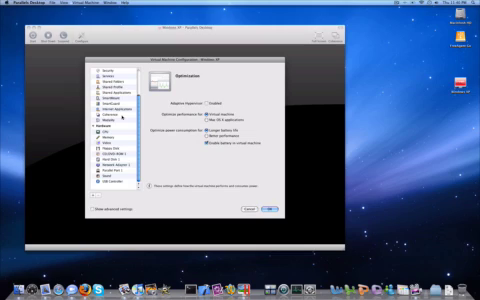
pyautogui.click(95, 73)
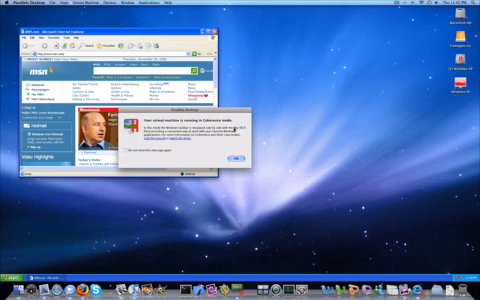
pyautogui.click(35, 5)
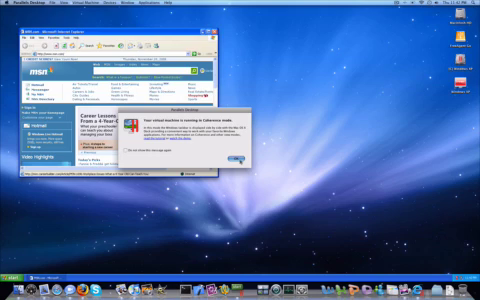
# Dismiss the Coherence notice with OK so Windows XP can return to window mode
pyautogui.click(234, 158)
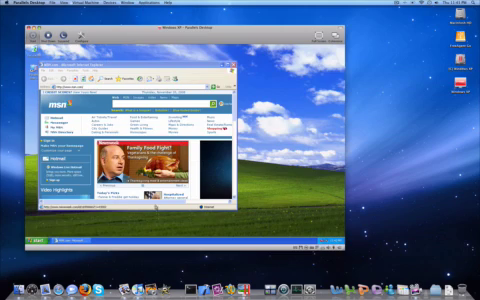
# View Preferences General and Appearance, with the Dock icon pop-up showing Start Menu
pyautogui.click(233, 70)
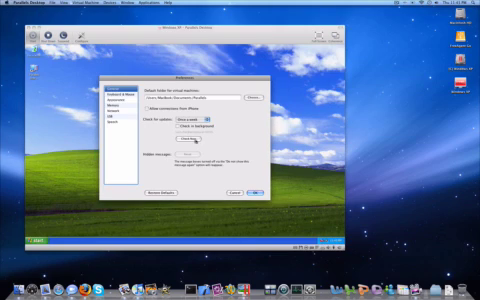
pyautogui.click(123, 90)
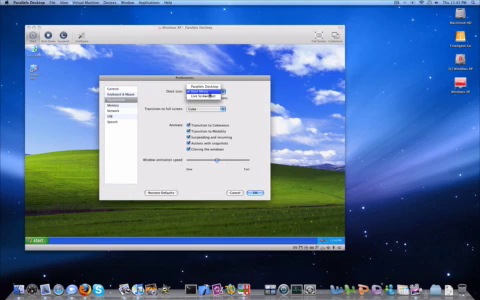
pyautogui.click(205, 84)
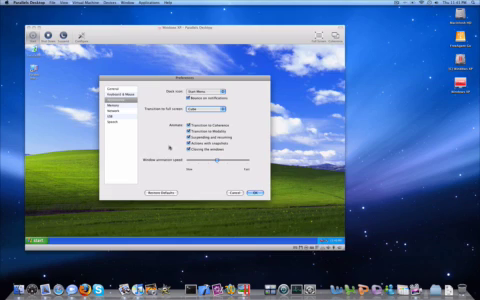
# Look through the Memory and Network preferences, ending on the system command shortcuts
pyautogui.click(116, 103)
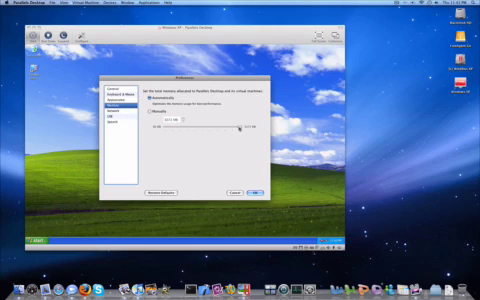
pyautogui.click(116, 115)
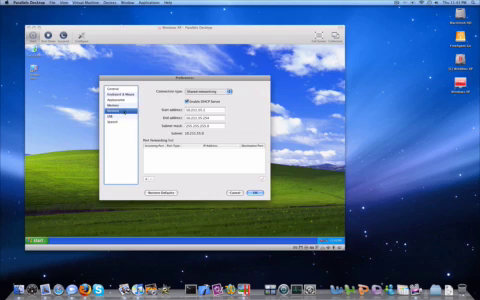
pyautogui.click(120, 104)
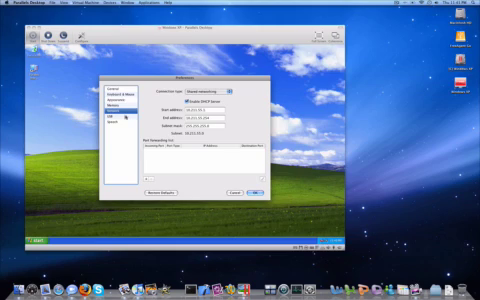
pyautogui.click(112, 122)
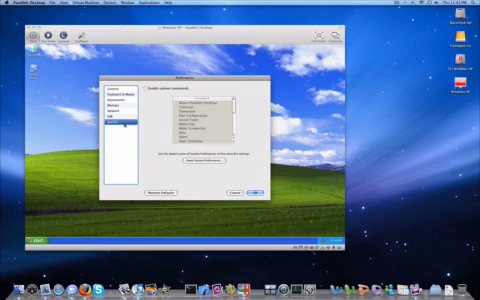